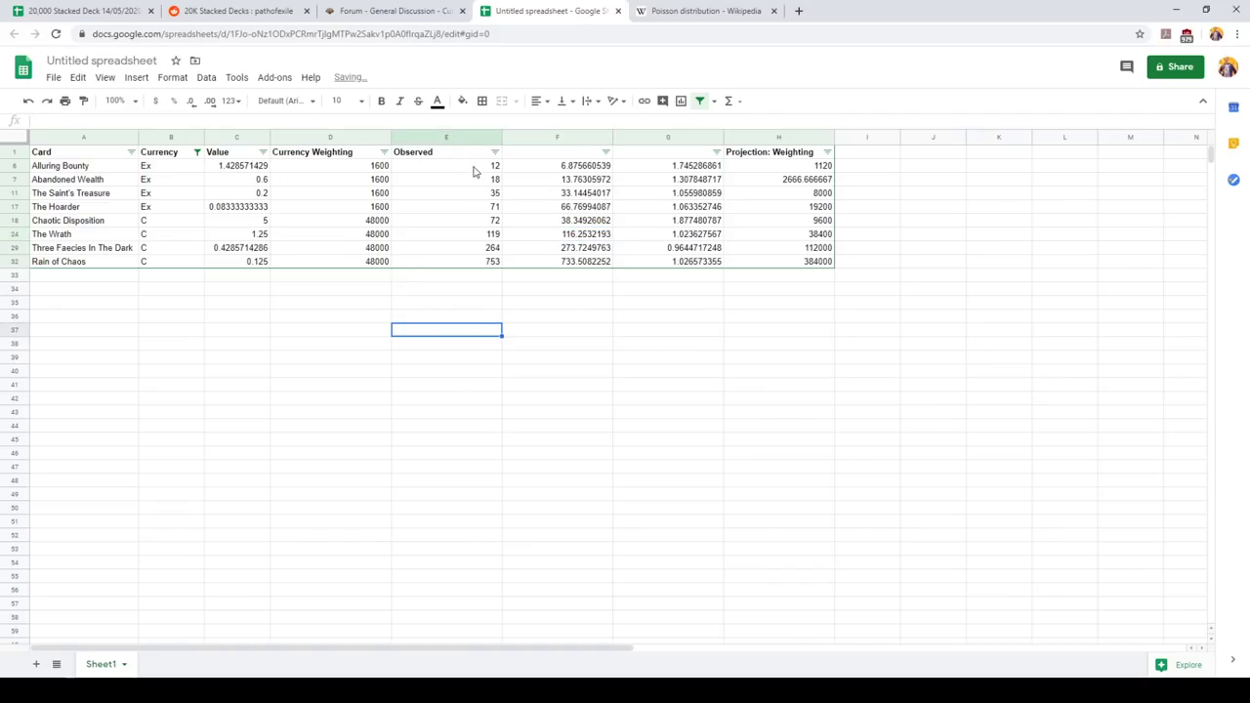
Check Alluring Bounty's Observed count, then switch to the Forum - General Discussion thread
click(446, 234)
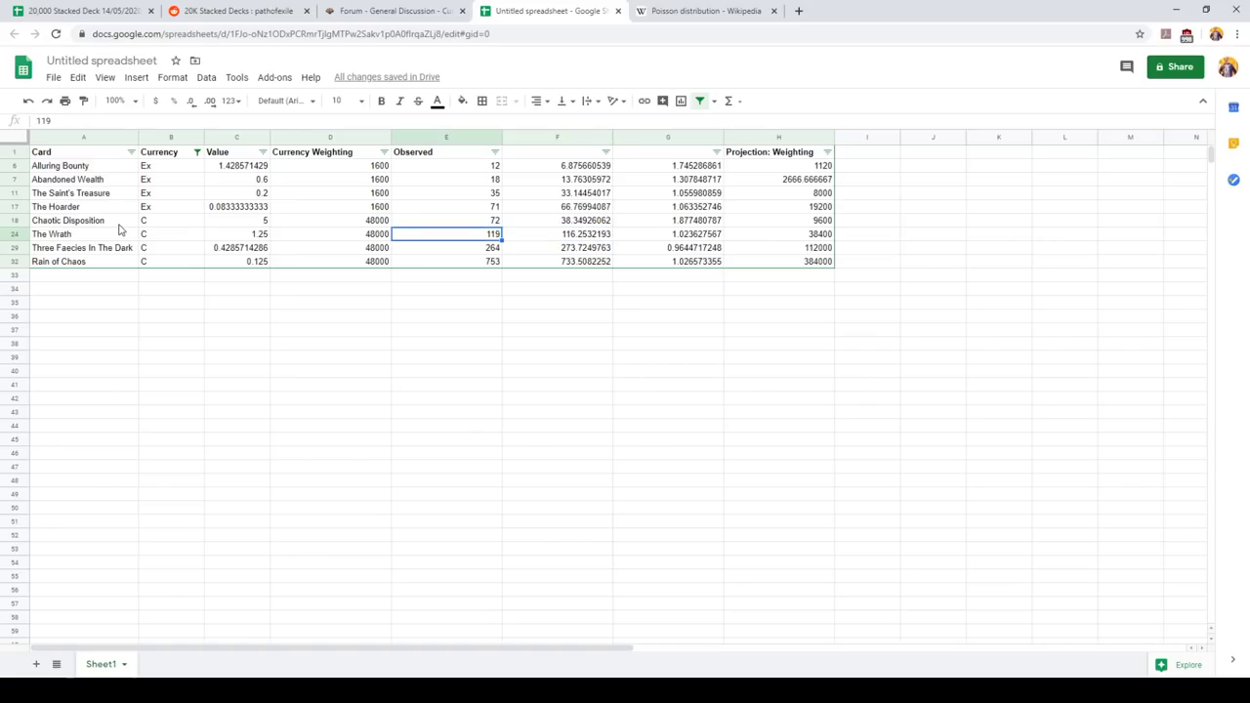
click(446, 166)
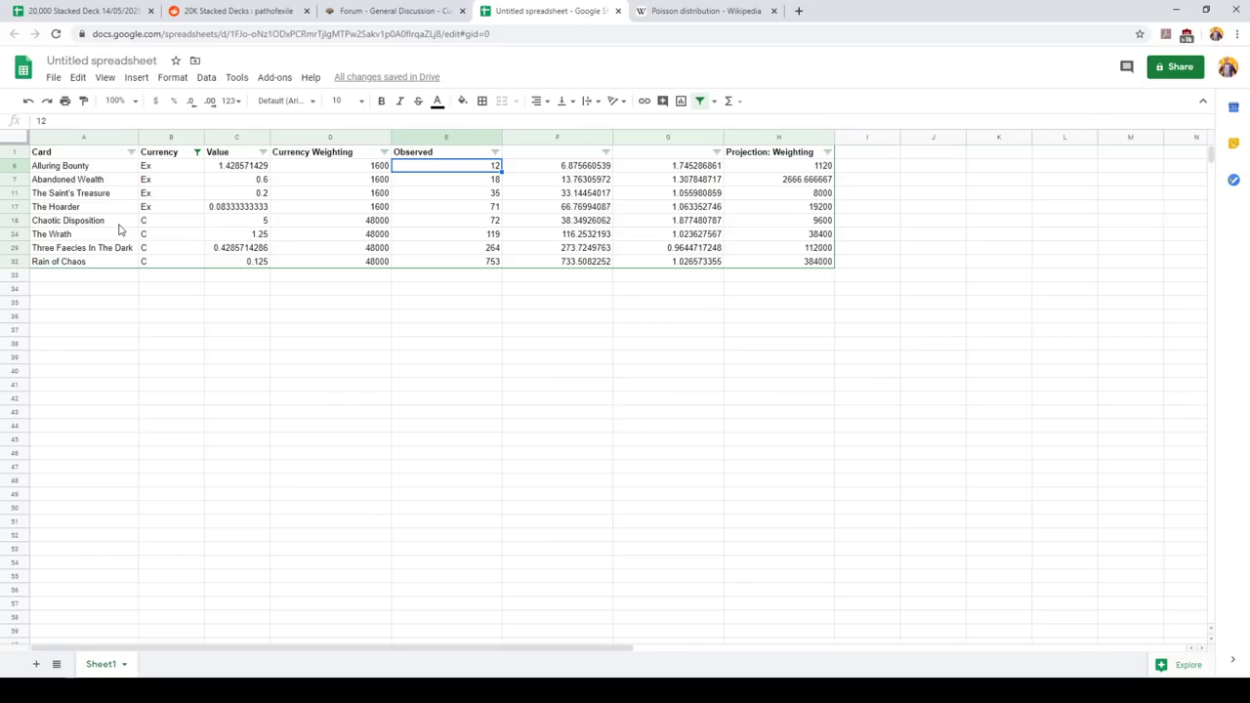
click(395, 10)
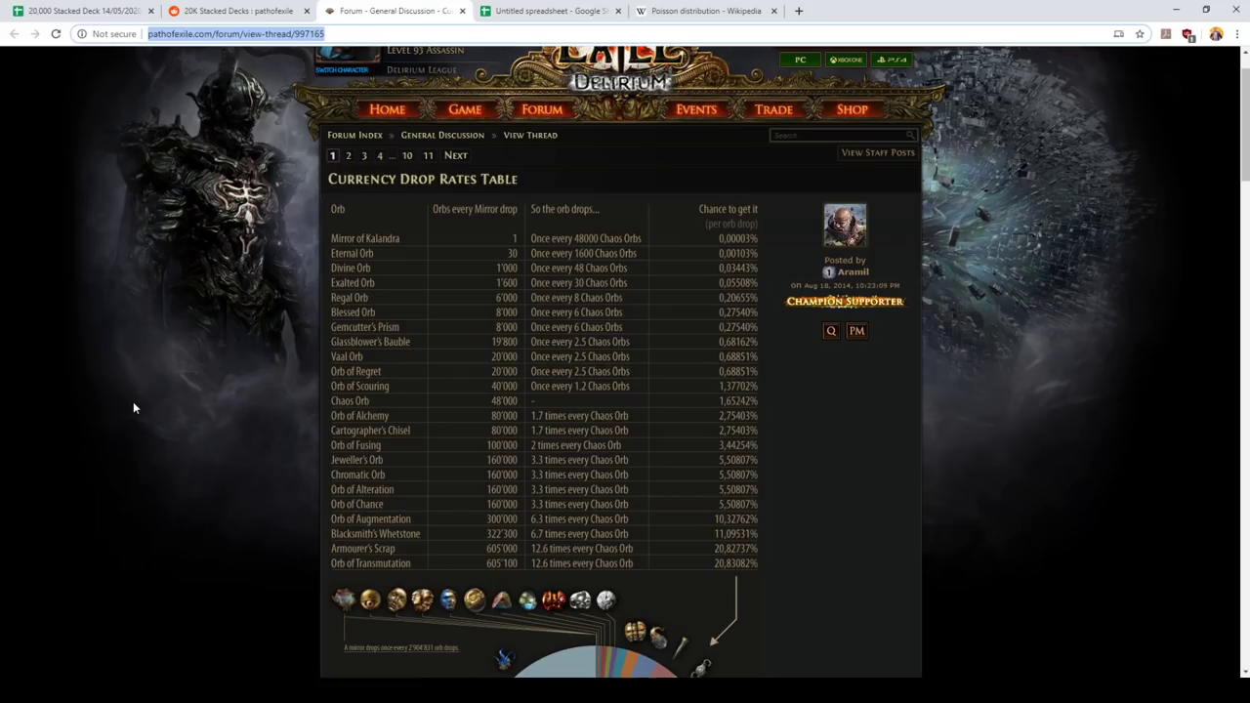
click(552, 11)
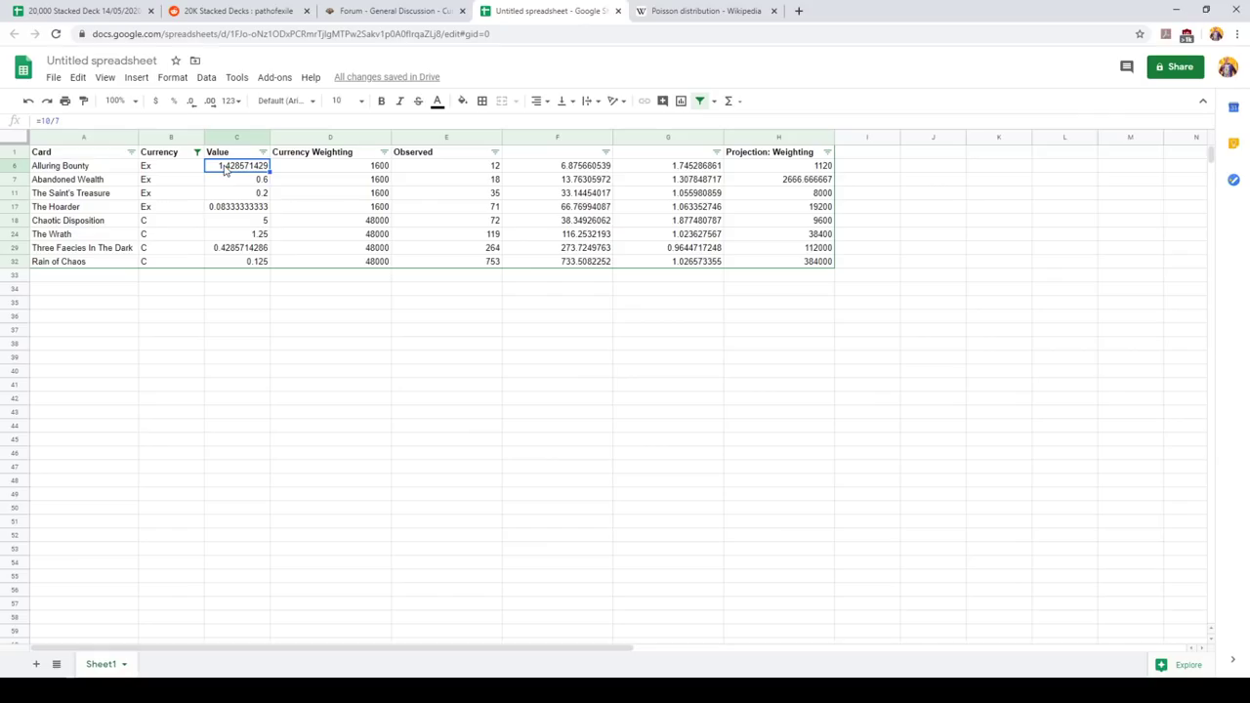
click(330, 207)
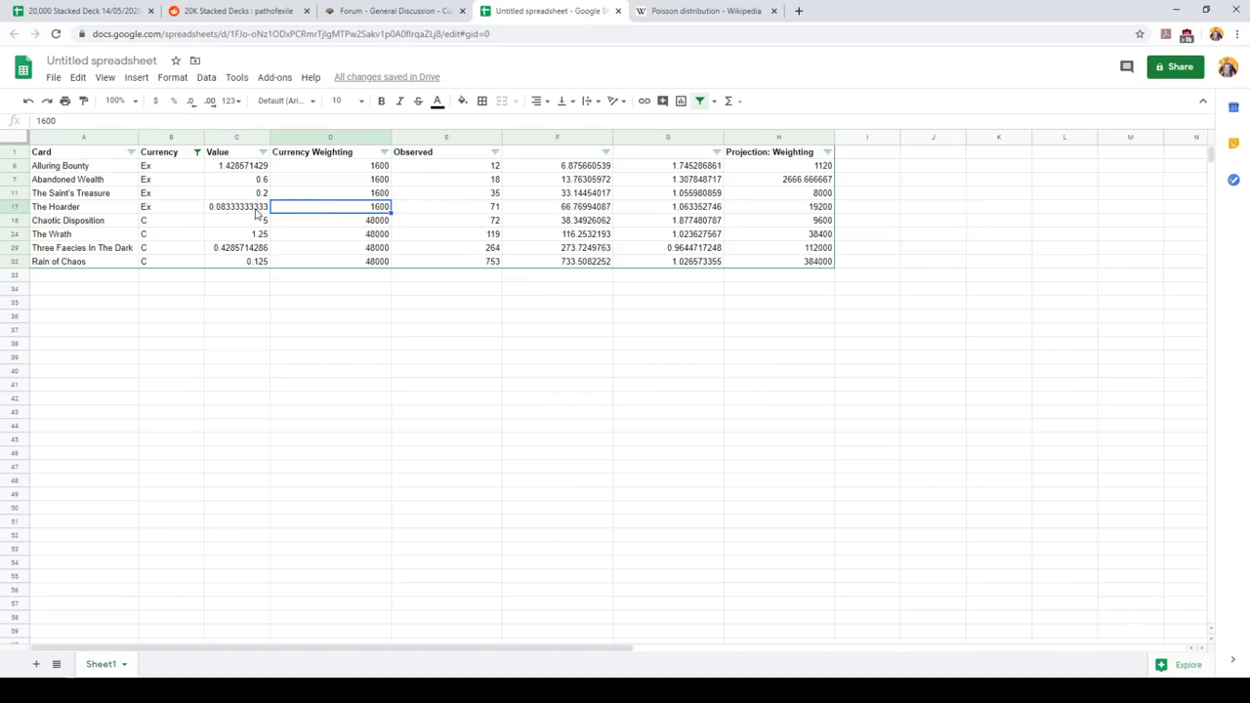
click(447, 261)
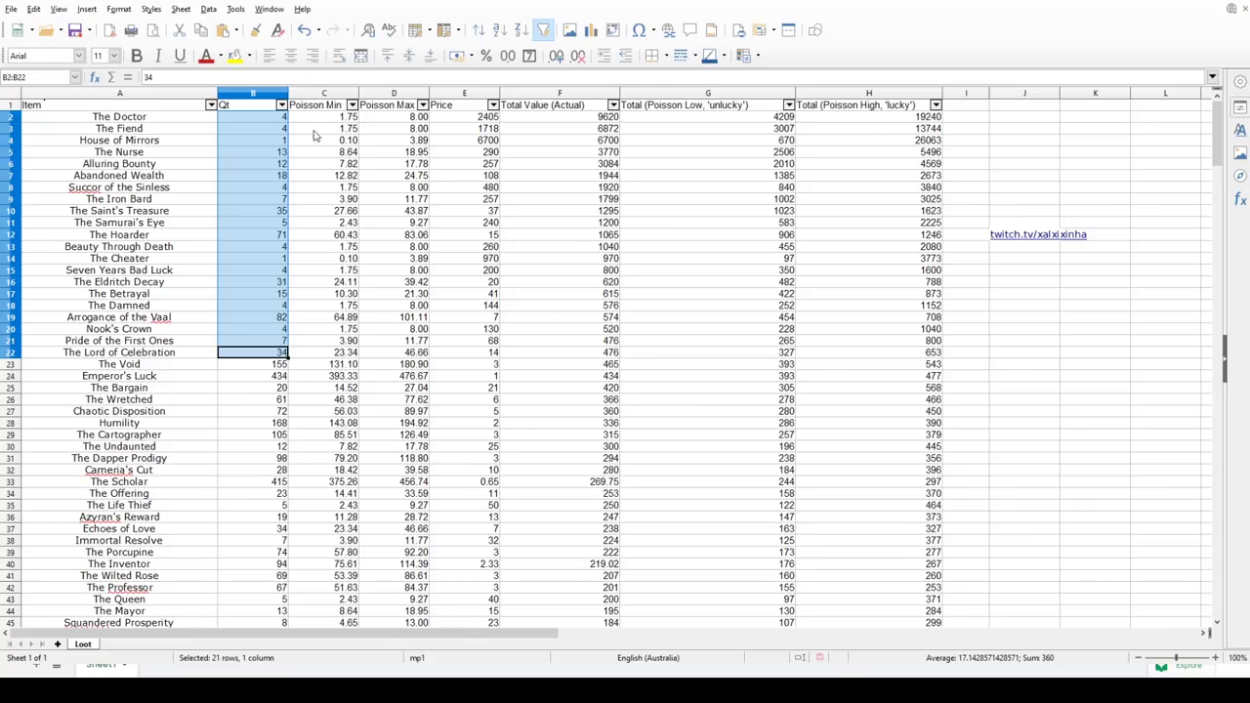
click(253, 140)
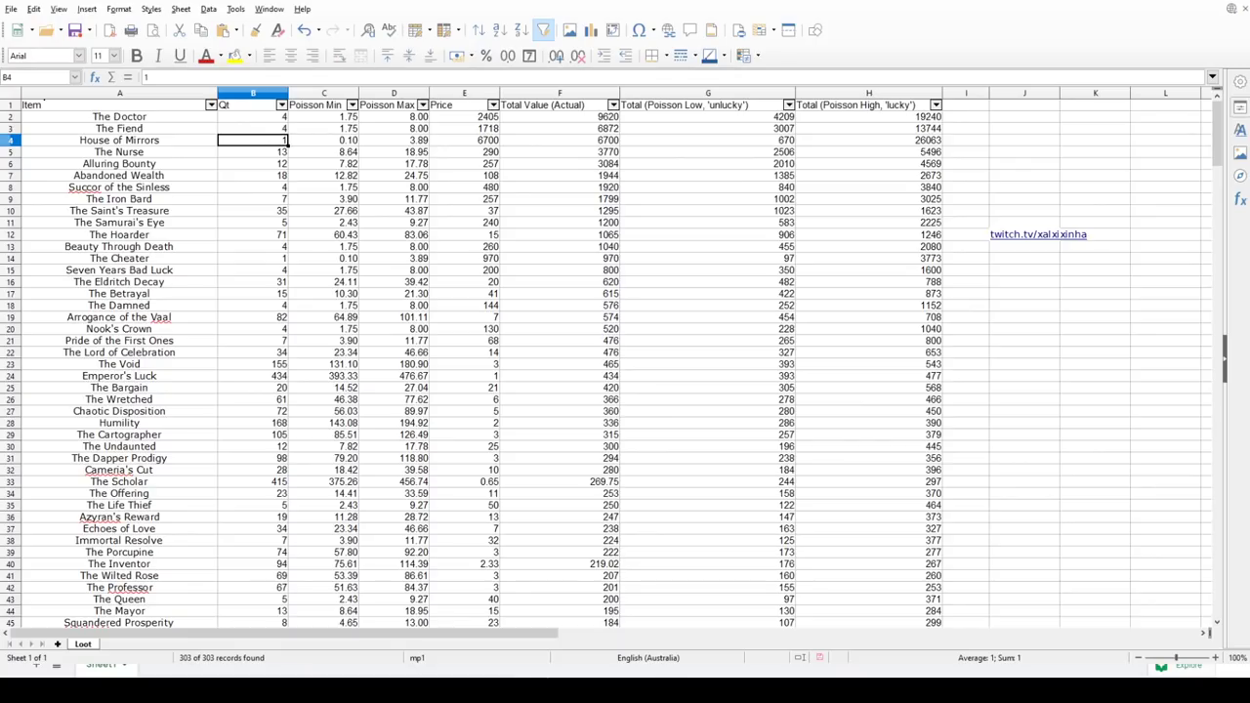